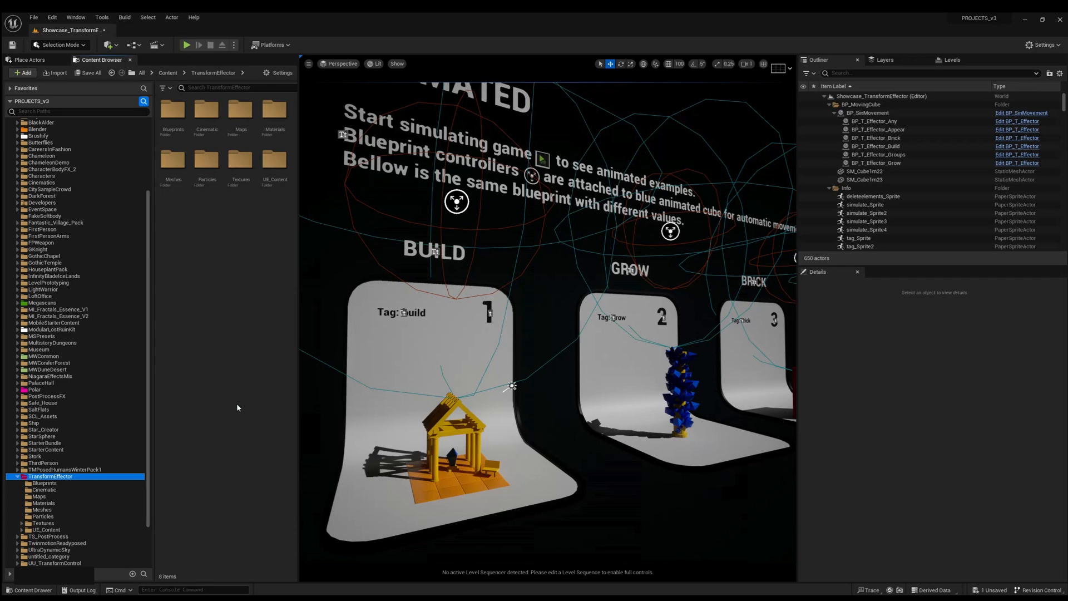
Bring up the context menu for the Stork folder in the Content Browser
right_click(33, 458)
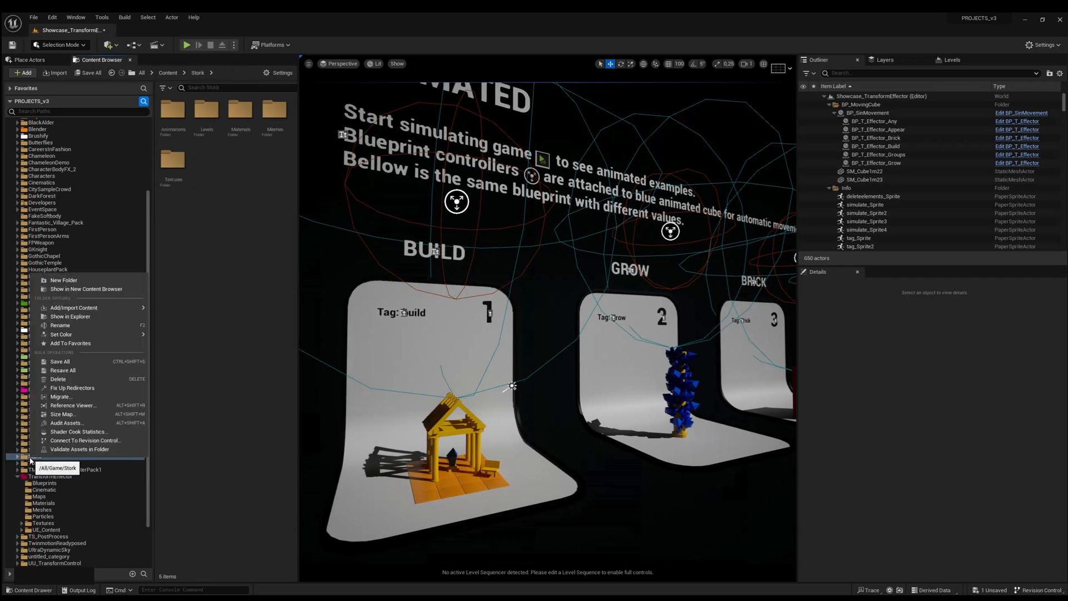
mouse_move(61, 397)
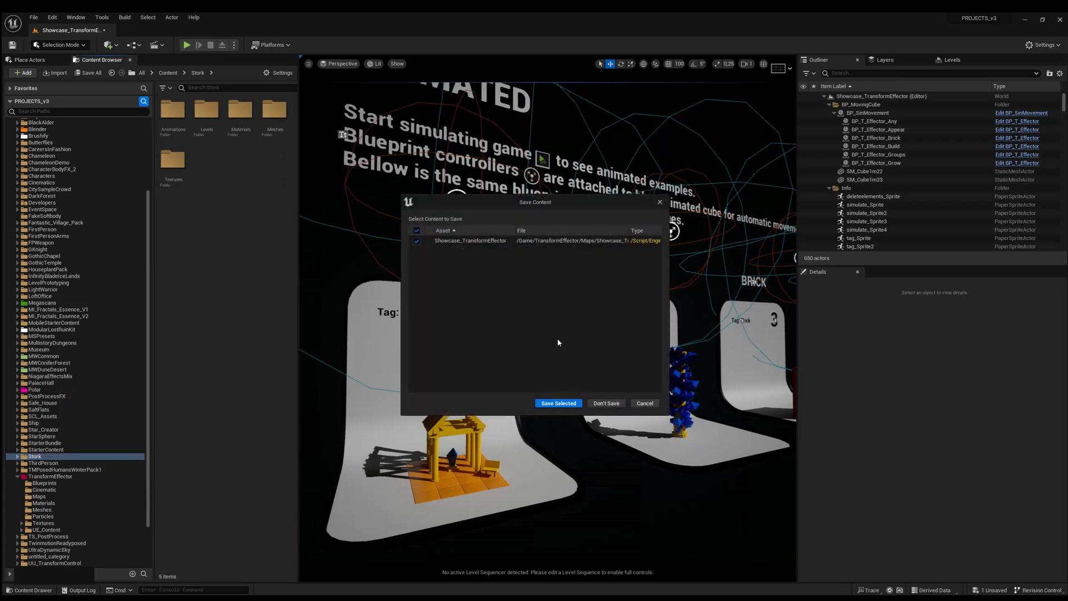
Save the Showcase_TransformEffector map and review the Stork assets in the migration report
left_click(558, 403)
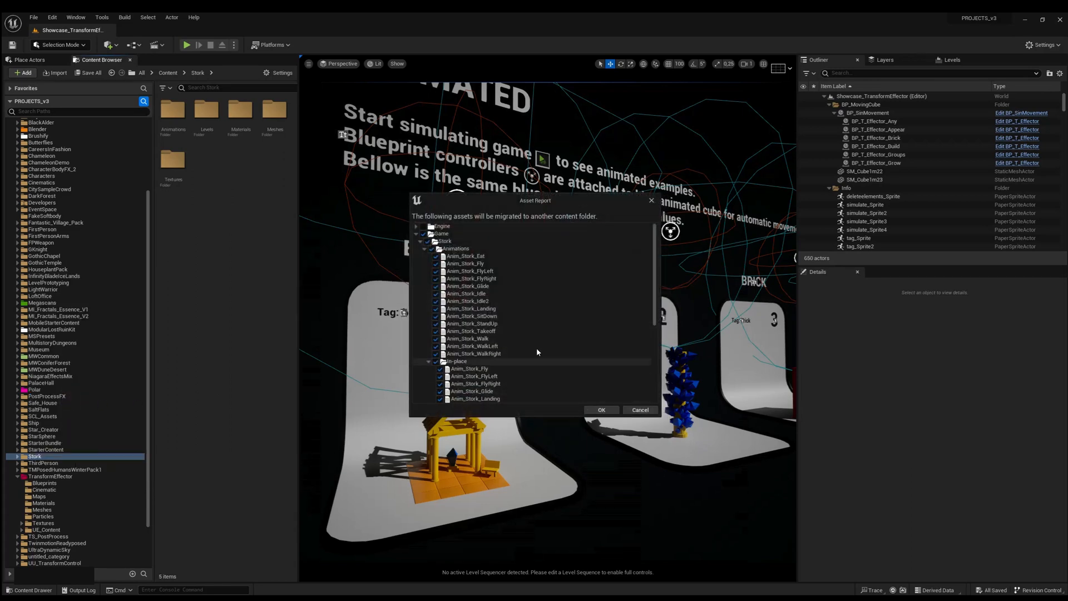
scroll("down", 3)
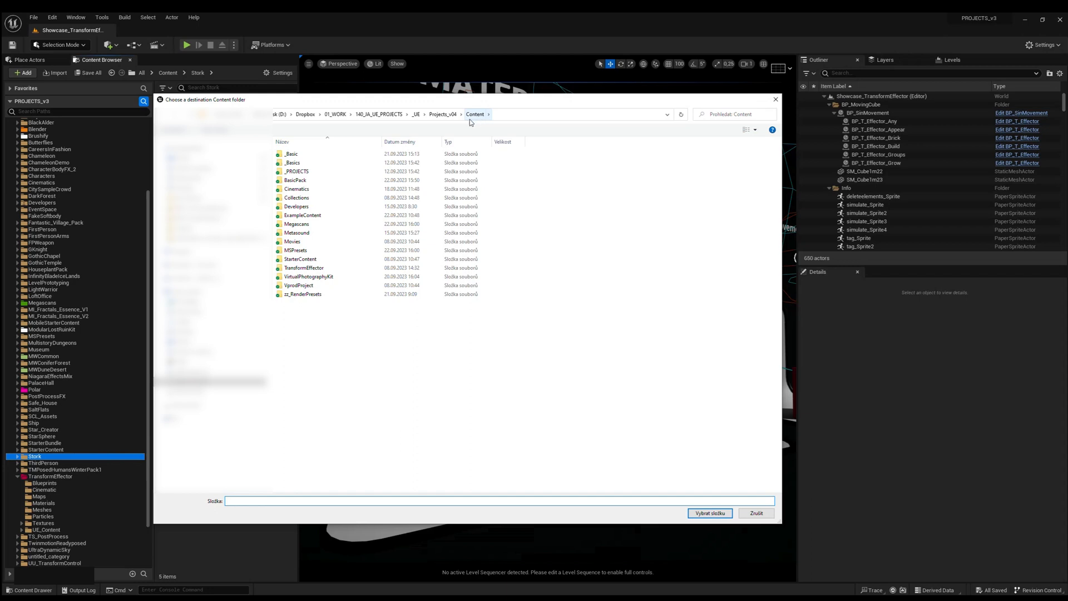
Pick Projects_v04's Content folder as the Stork migration destination
left_click(416, 114)
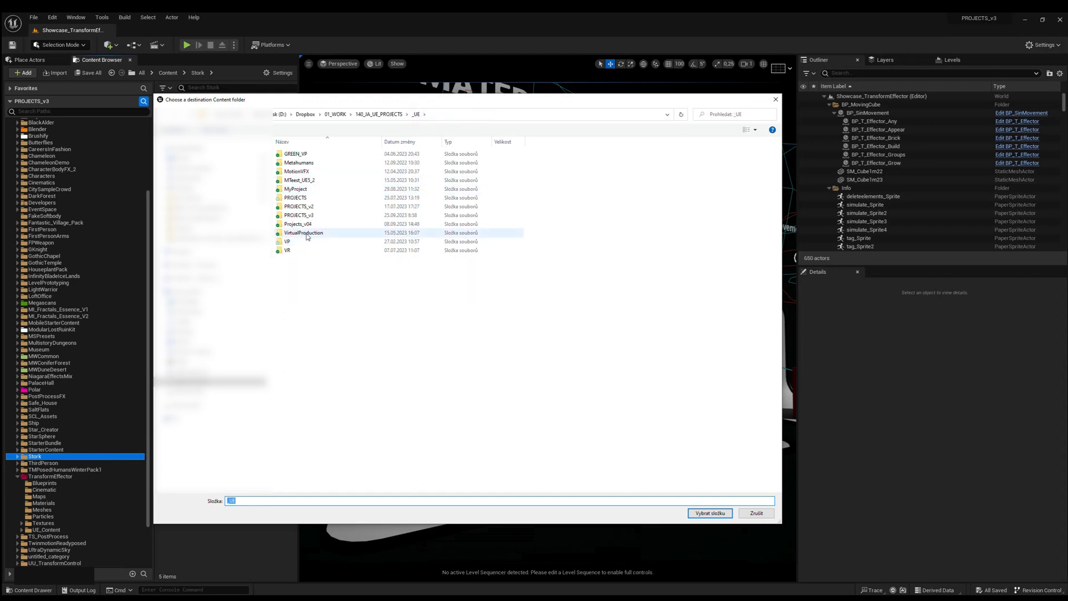
double_click(297, 224)
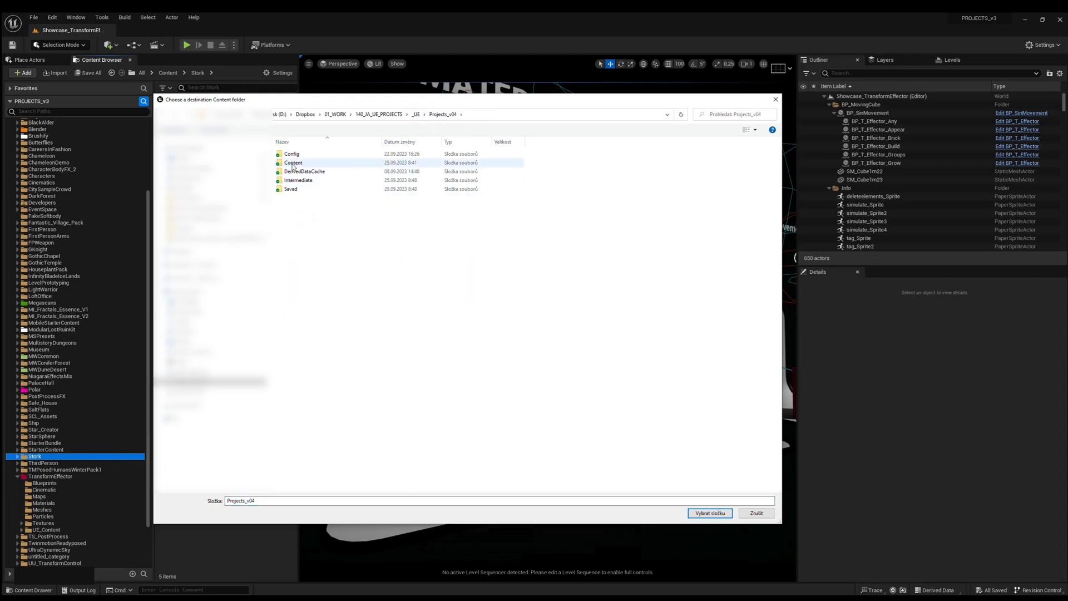
double_click(292, 162)
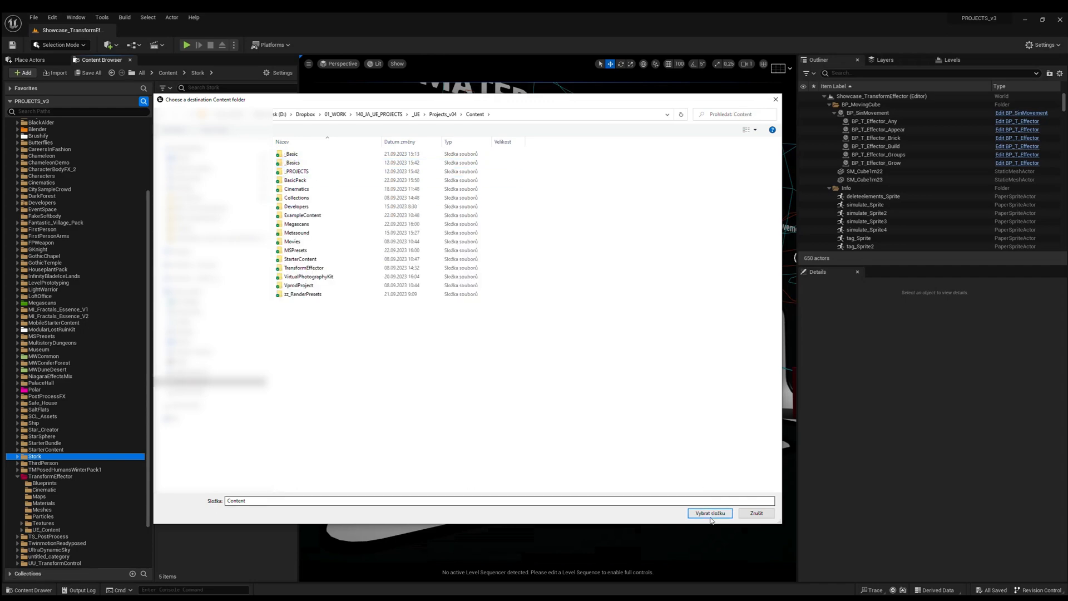
left_click(708, 513)
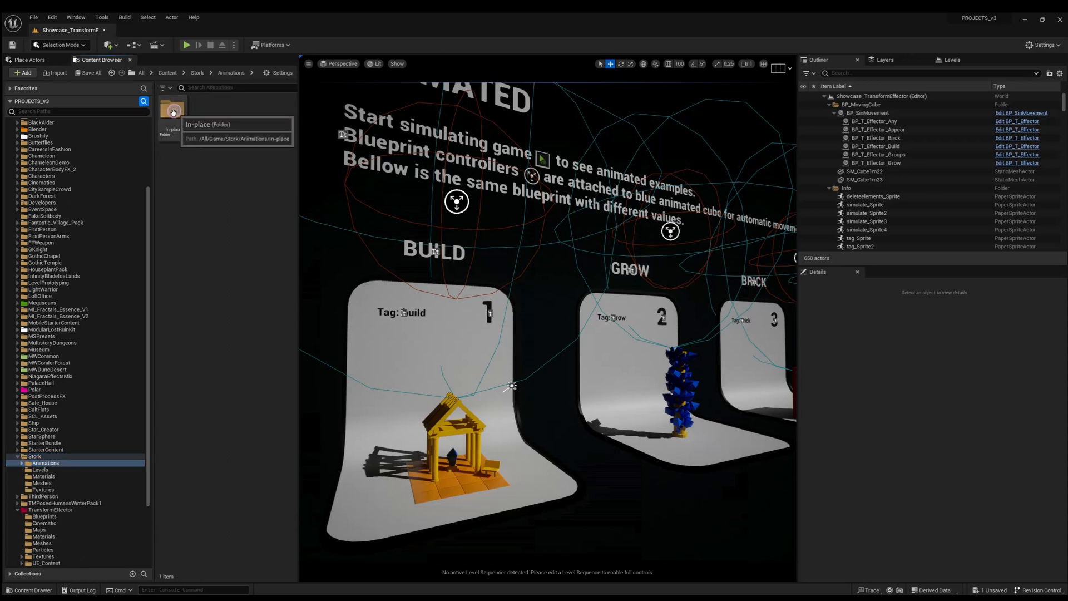
Migrate BP_T_Effector from TransformEffector/Blueprints to Projects_v04/Content
left_click(44, 516)
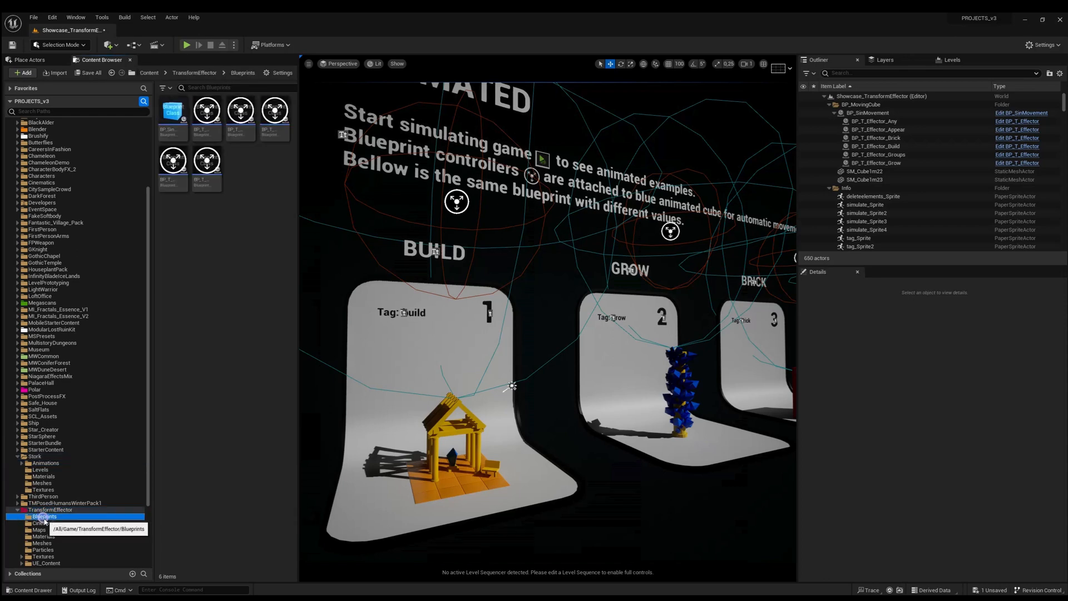
mouse_move(207, 109)
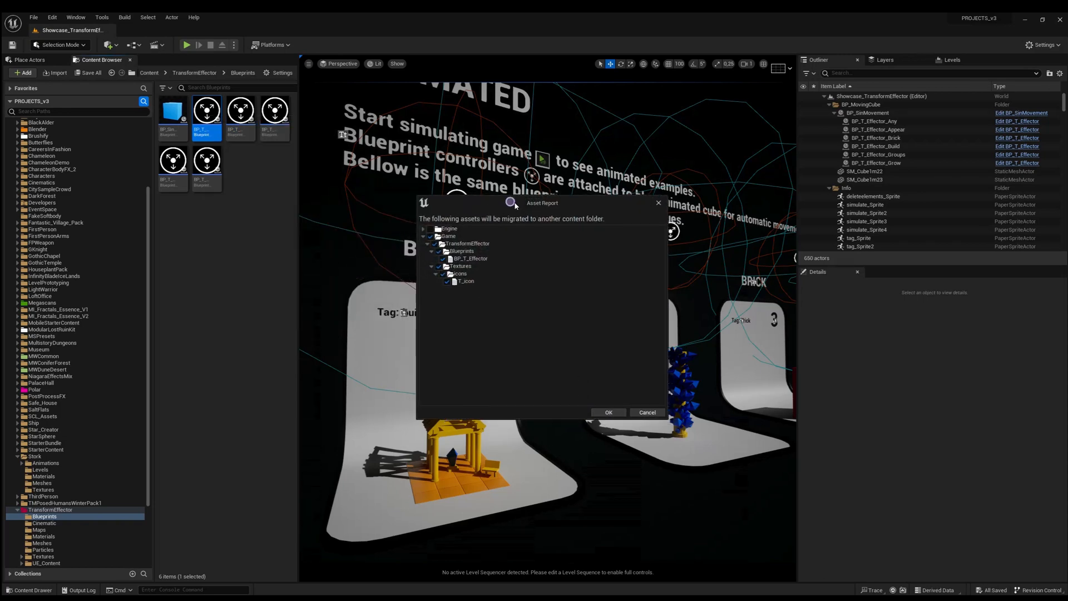
left_click(607, 412)
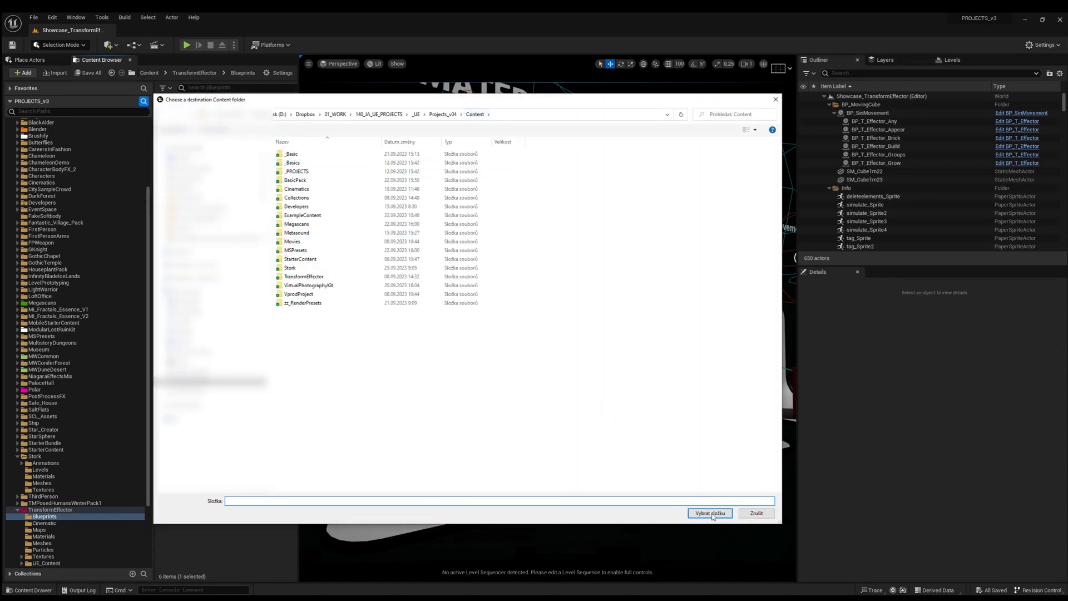
left_click(709, 513)
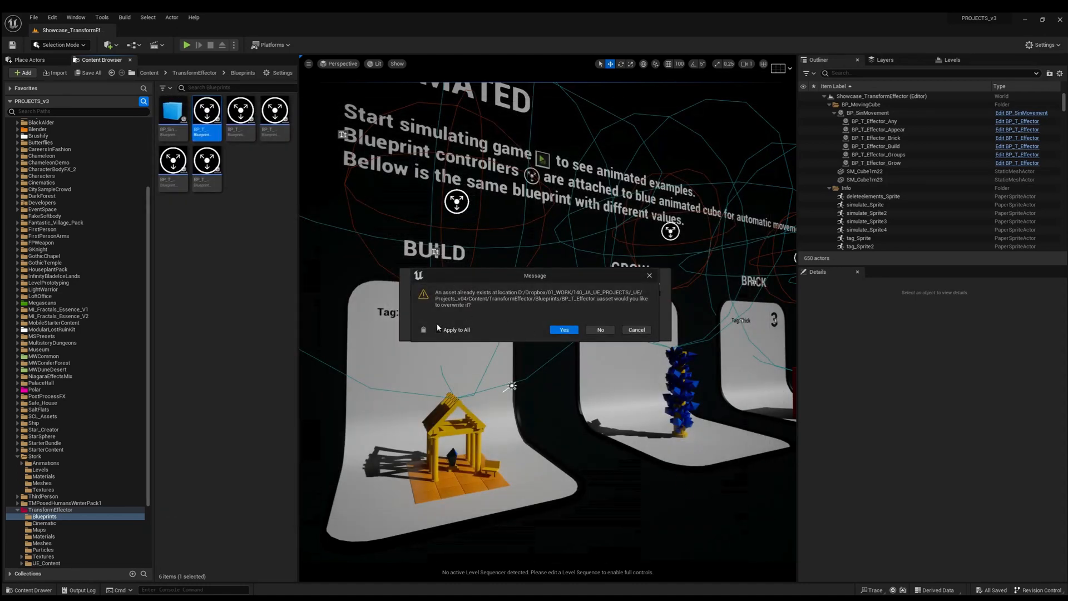
Approve overwriting all existing BP_T_Effector assets in Projects_v04
left_click(440, 330)
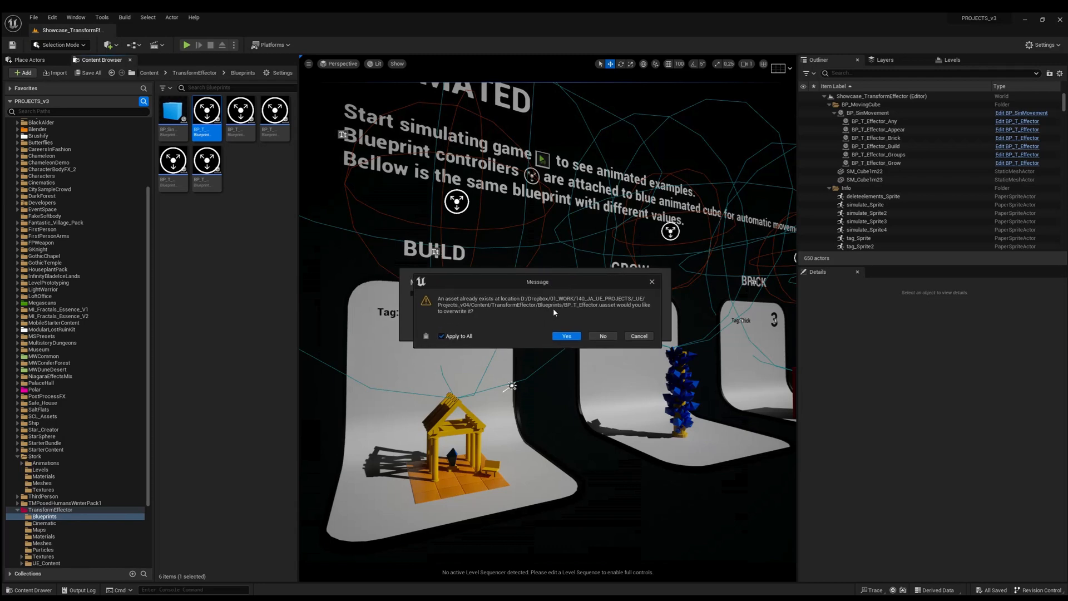
left_click(567, 336)
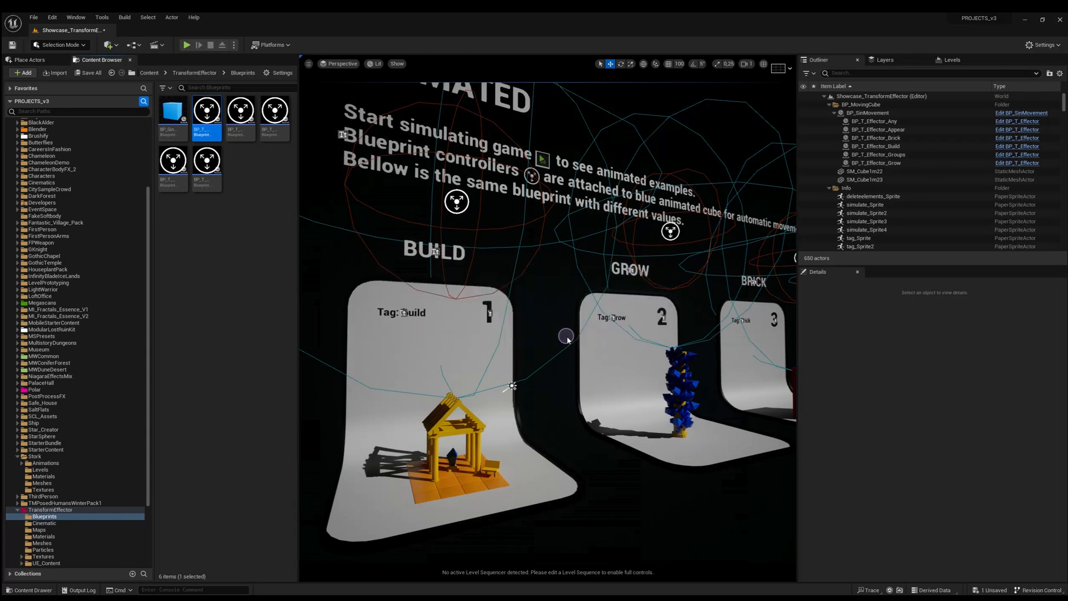